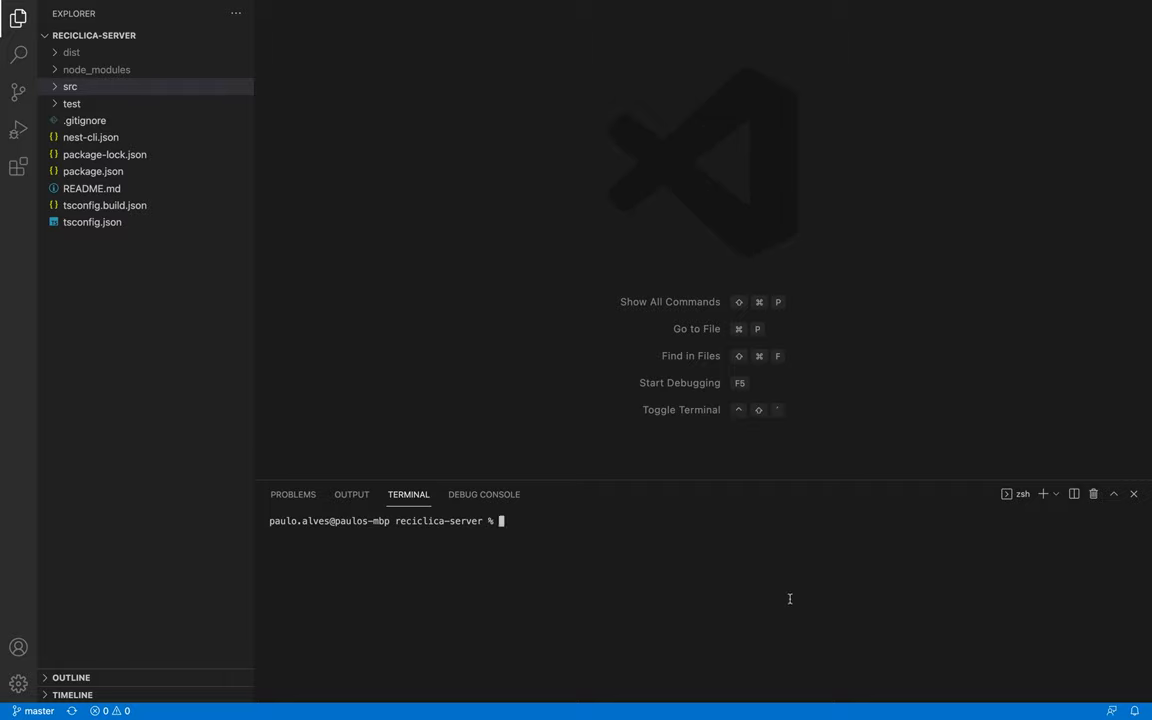
# Generate the modules/register resource with nest g resource, answering No to CRUD entry points.
pyautogui.write('nest g resource modules')
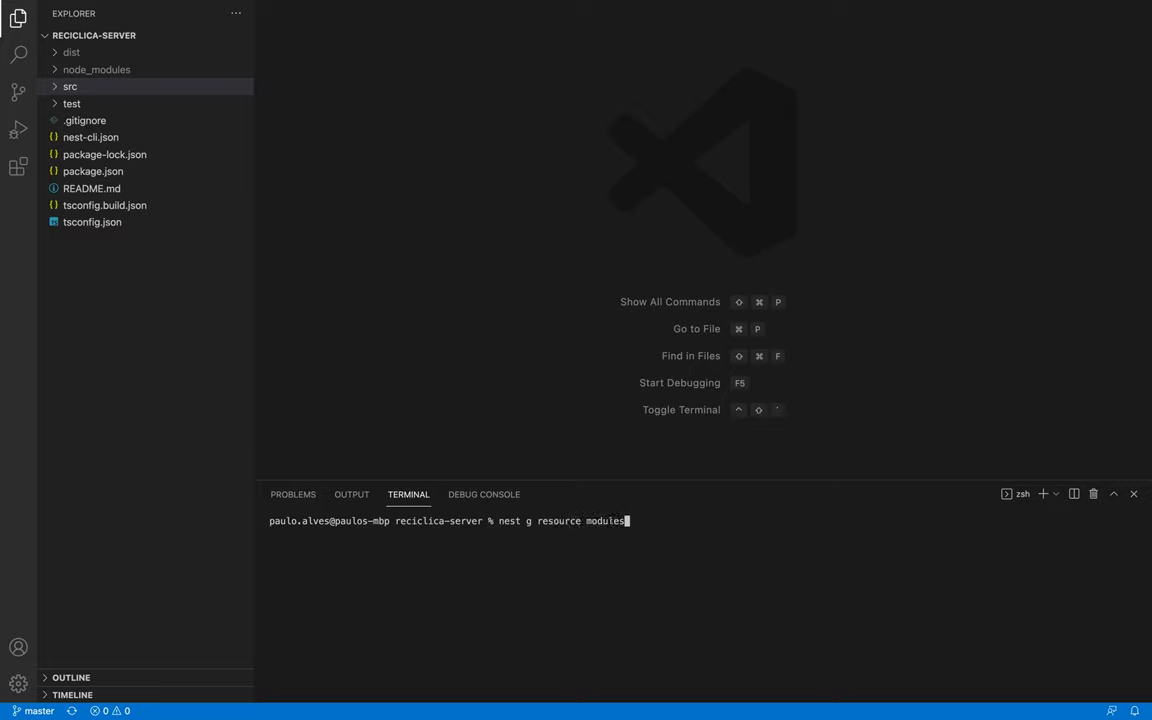
pyautogui.write('/register')
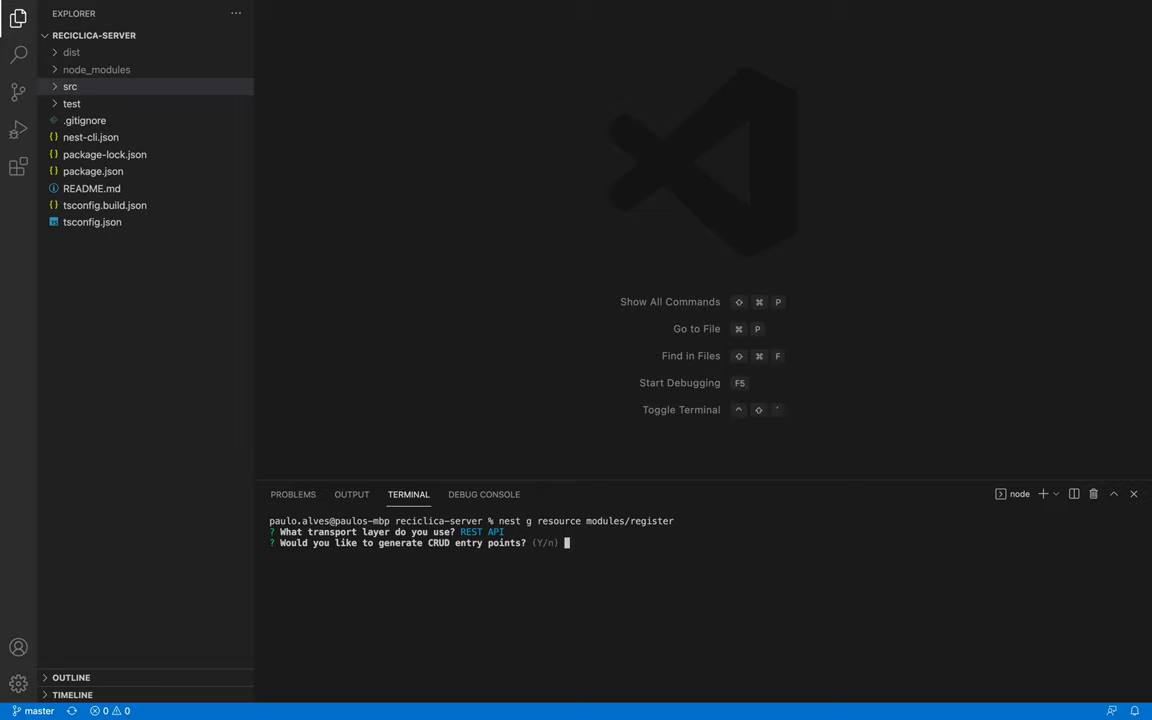
pyautogui.write('n')
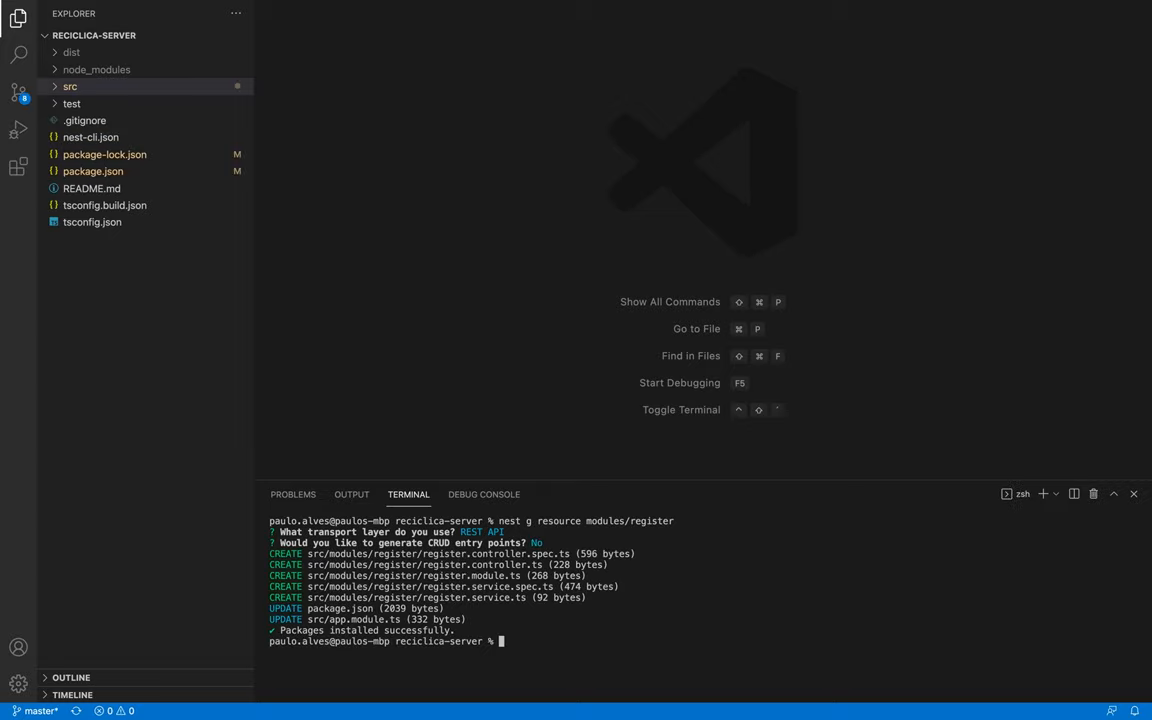
# Reveal src/modules/register in the Explorer and inspect the register route in the controller.
pyautogui.click(70, 86)
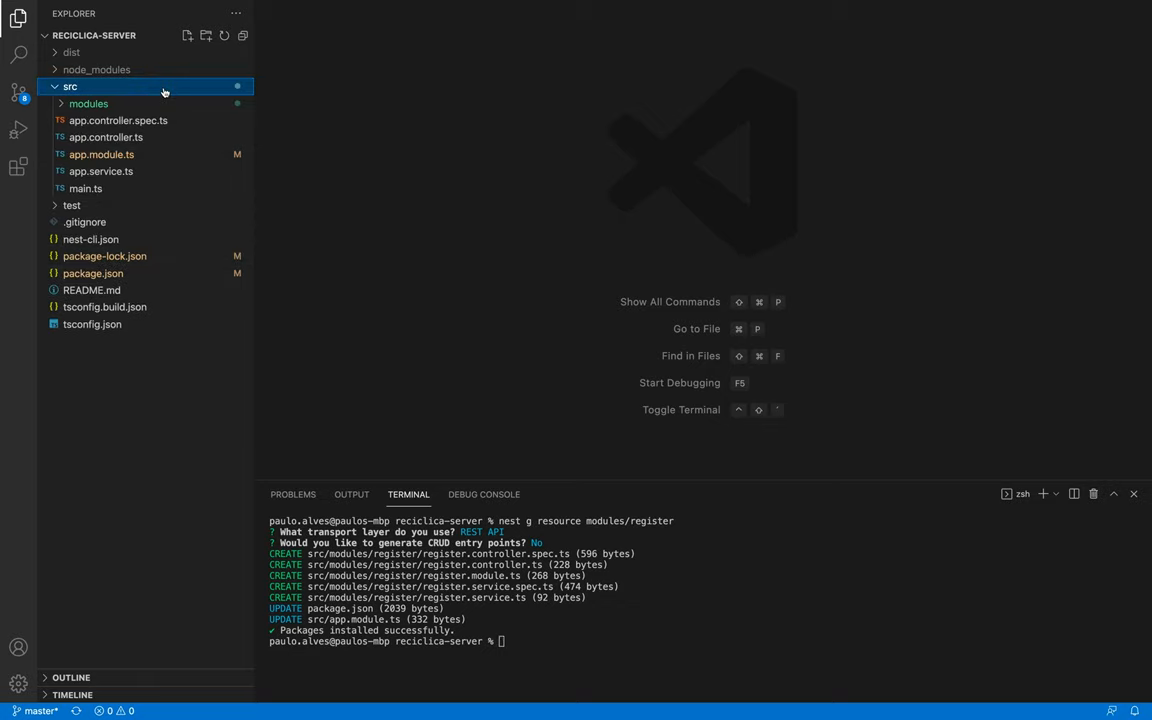
pyautogui.click(88, 104)
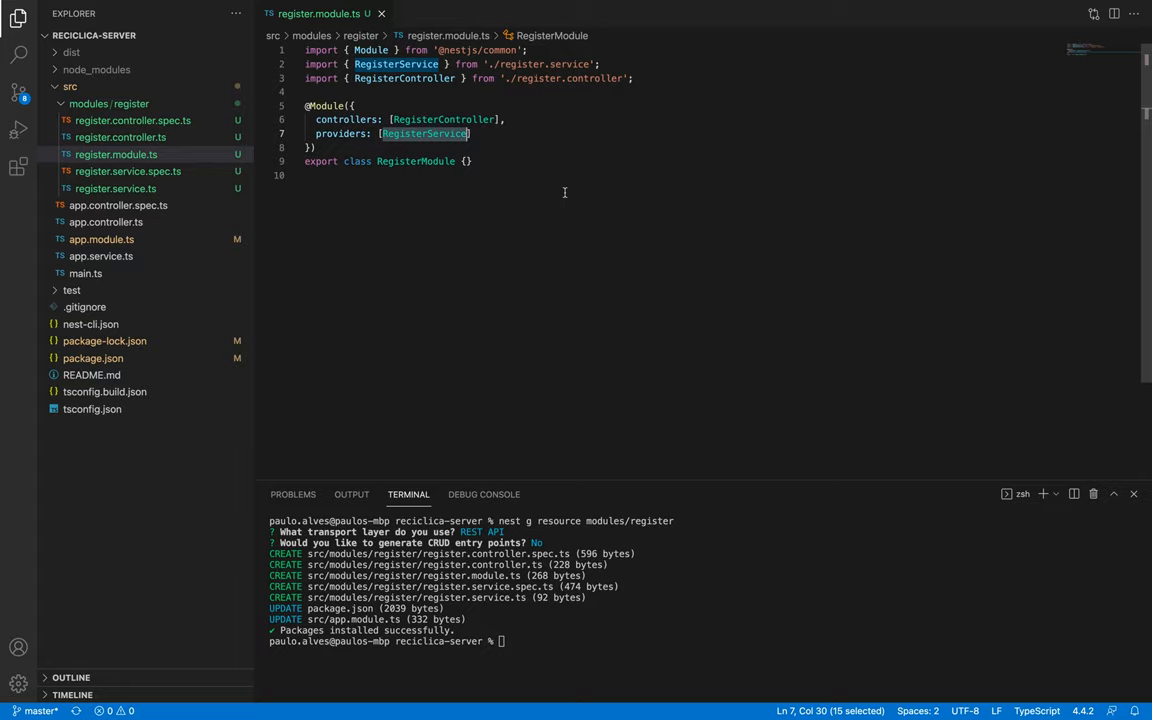
pyautogui.moveTo(568, 198)
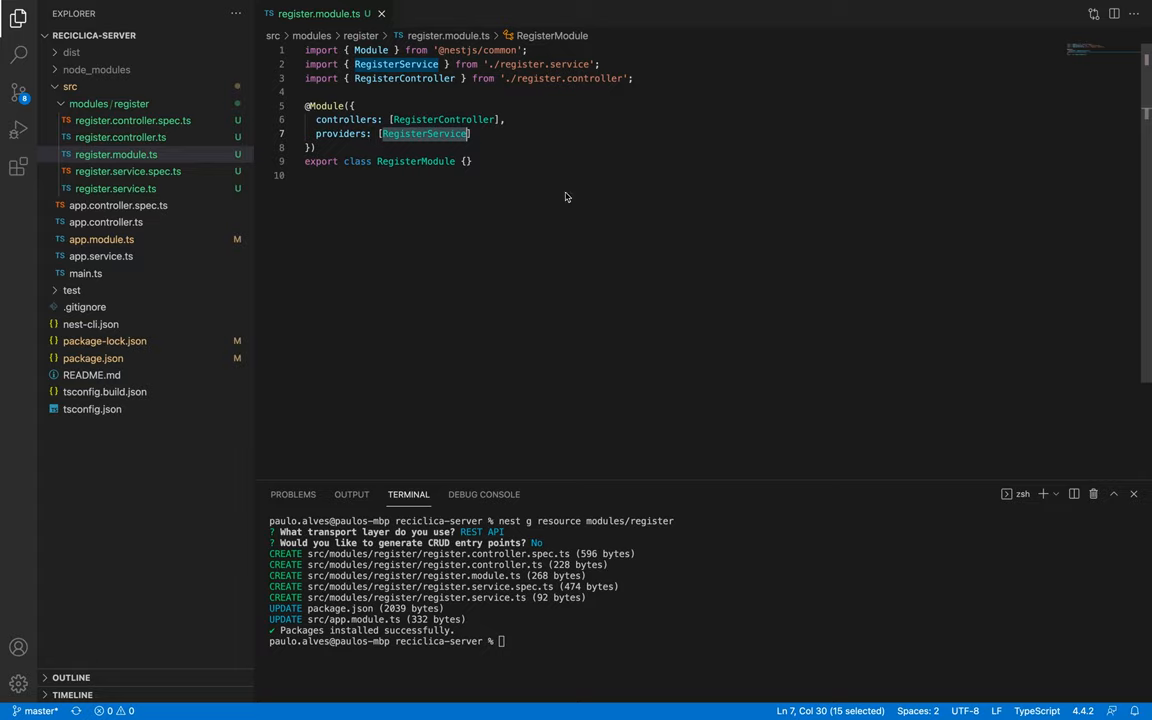
pyautogui.click(120, 136)
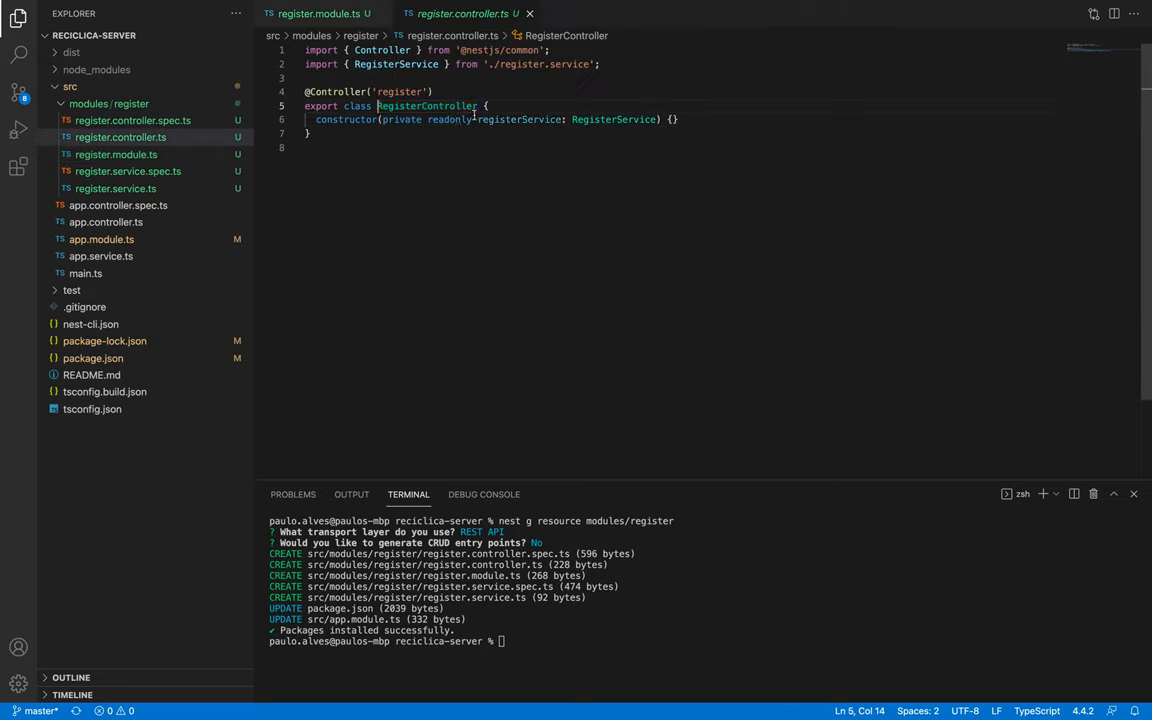
pyautogui.doubleClick(428, 104)
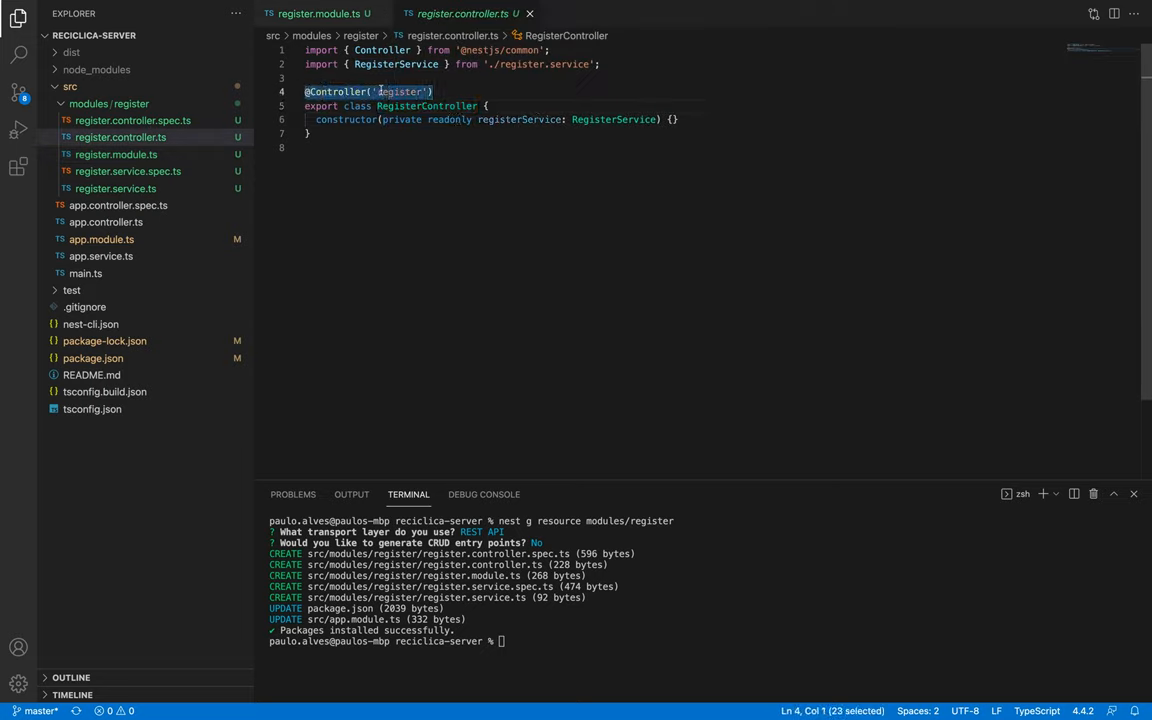
# Inspect the Injectable decorator in register.service.ts and the injected RegisterService in the controller constructor.
pyautogui.doubleClick(398, 92)
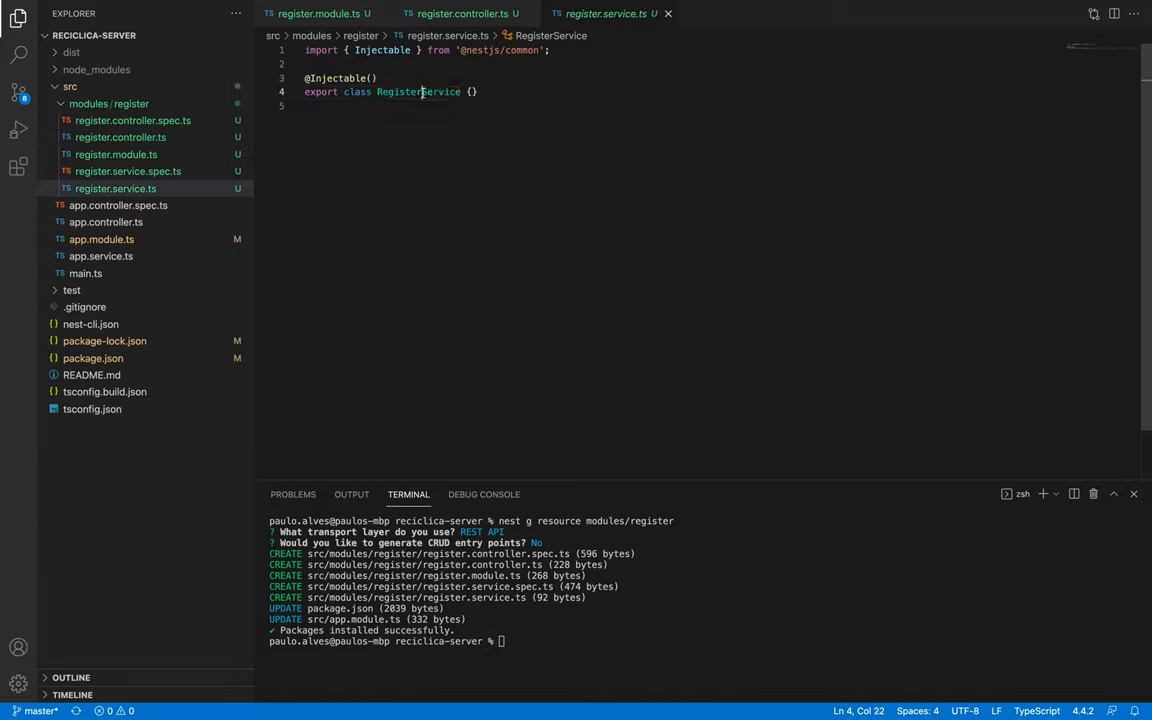
pyautogui.doubleClick(348, 78)
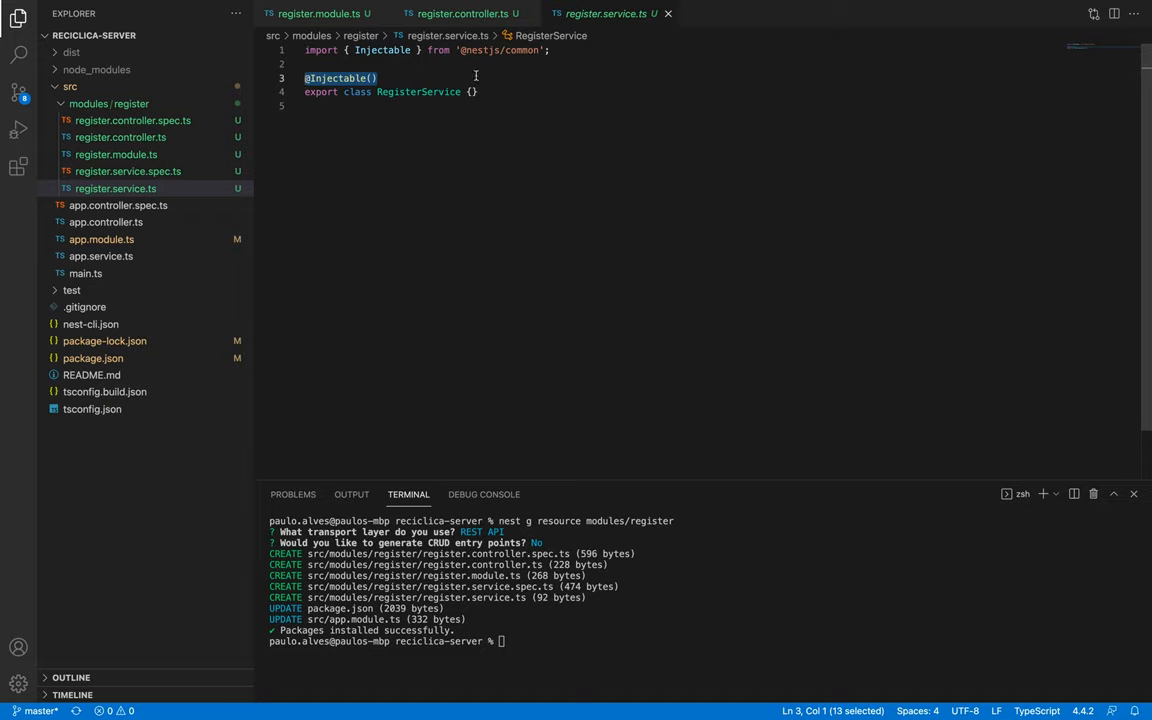
pyautogui.click(464, 12)
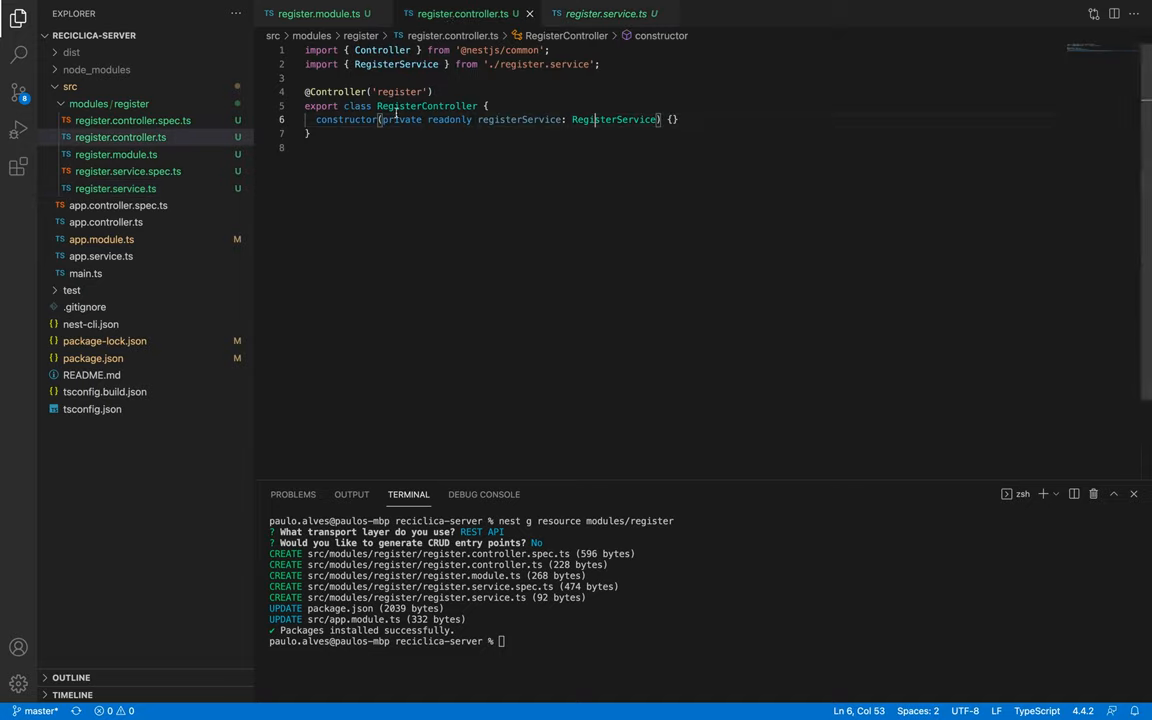
pyautogui.doubleClick(612, 120)
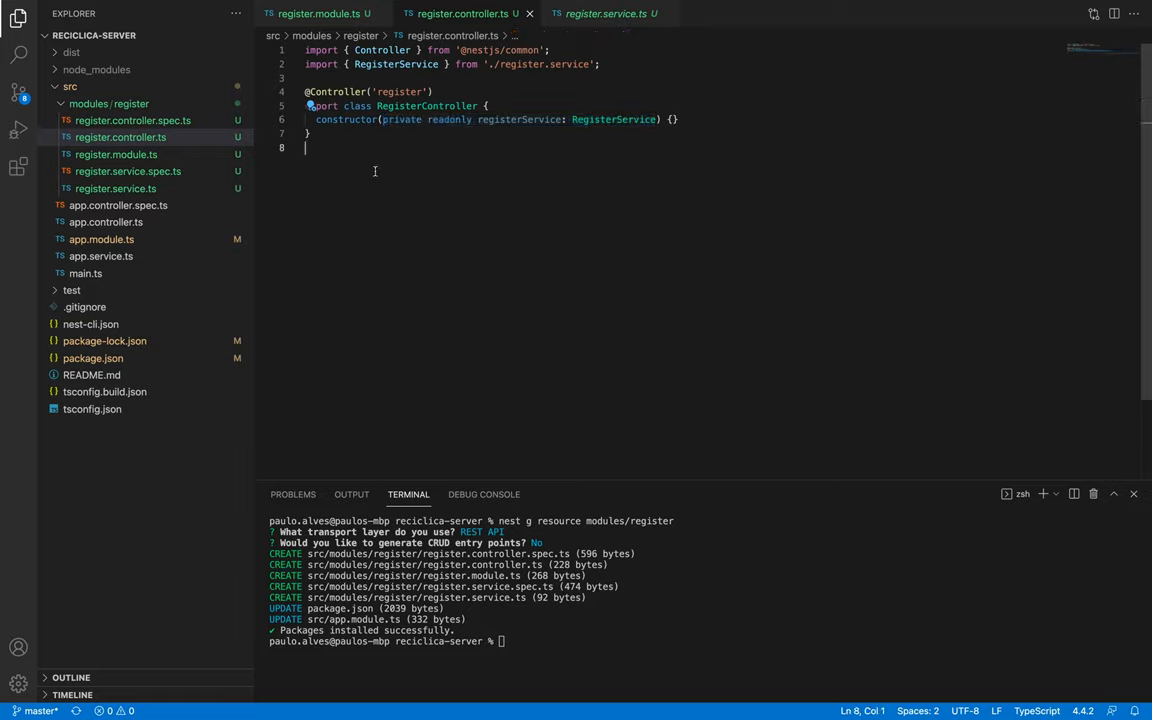
pyautogui.write('new R')
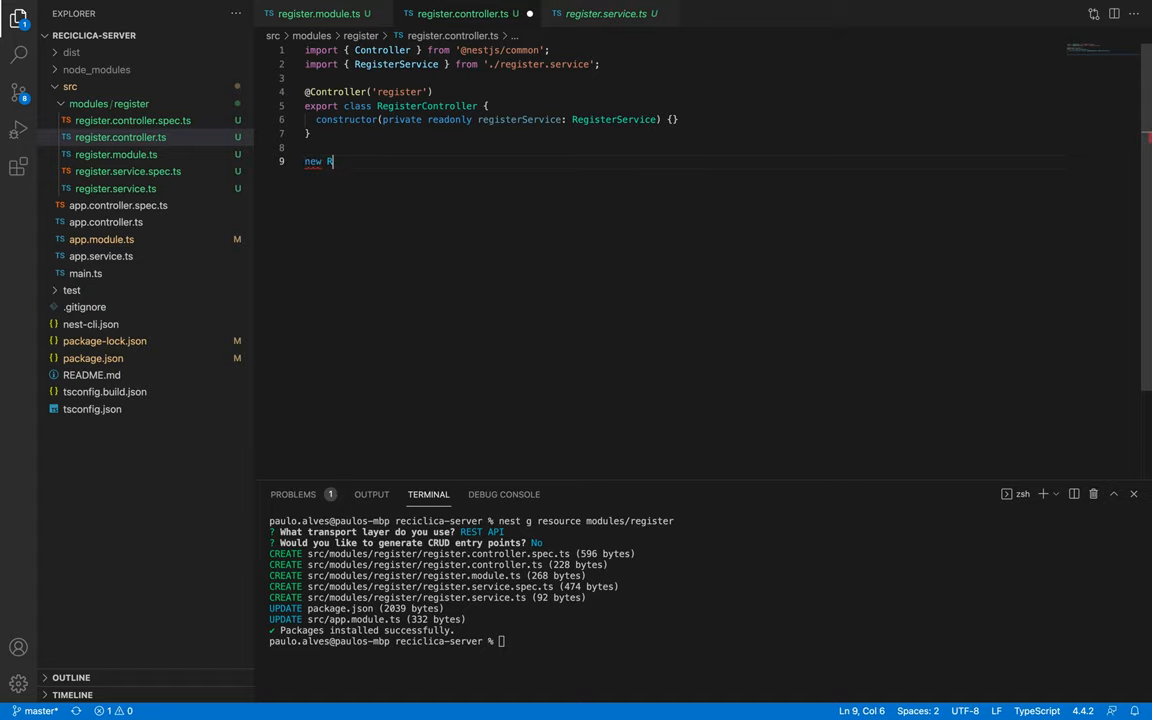
pyautogui.write('egisterController(')
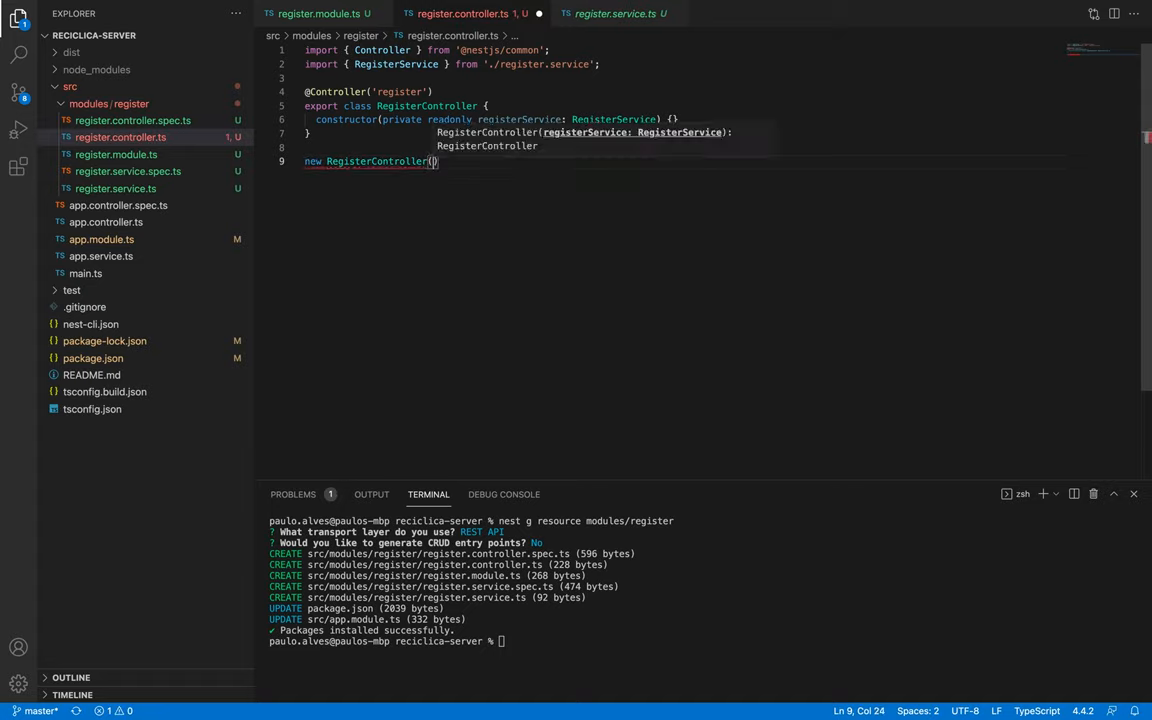
pyautogui.write('new RegisterService')
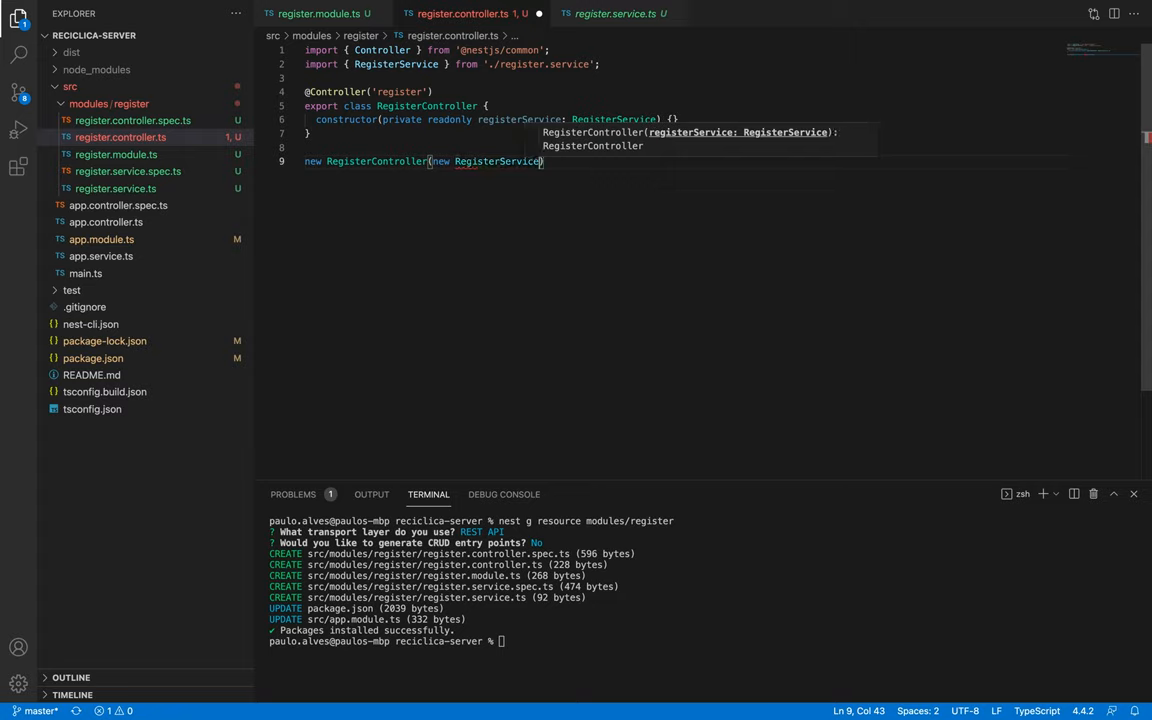
pyautogui.write('());')
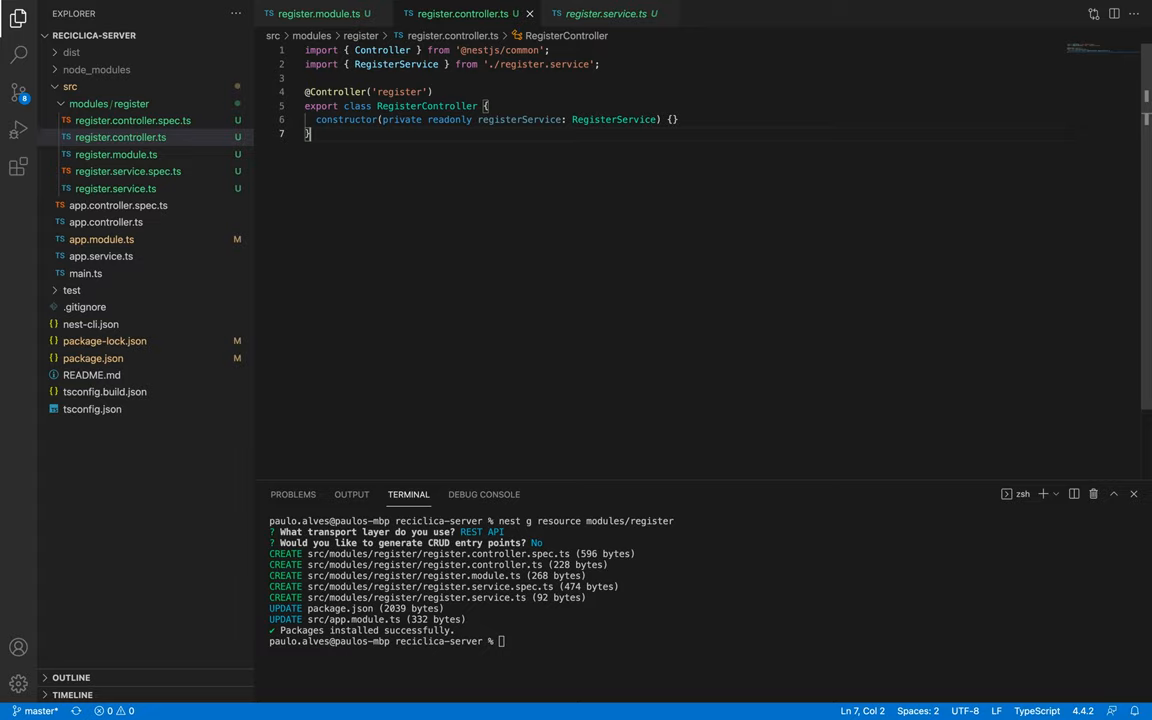
pyautogui.moveTo(418, 368)
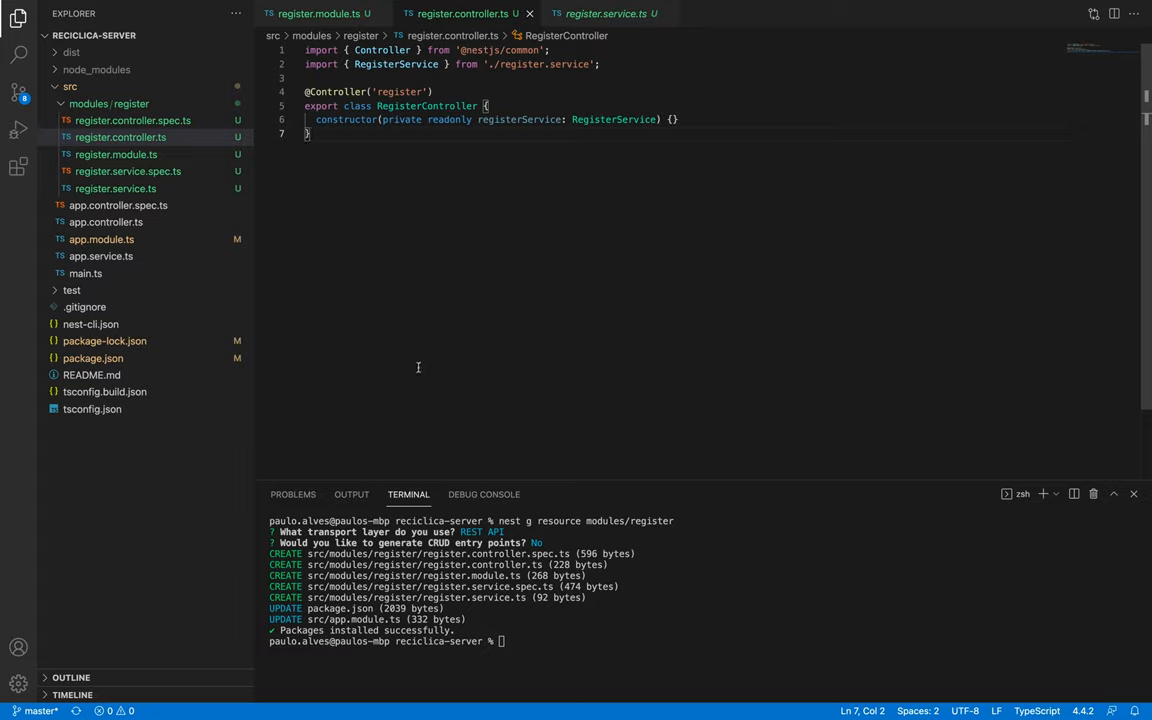
# Review RegisterModule in app.module.ts imports, then return to register.controller.ts.
pyautogui.click(100, 240)
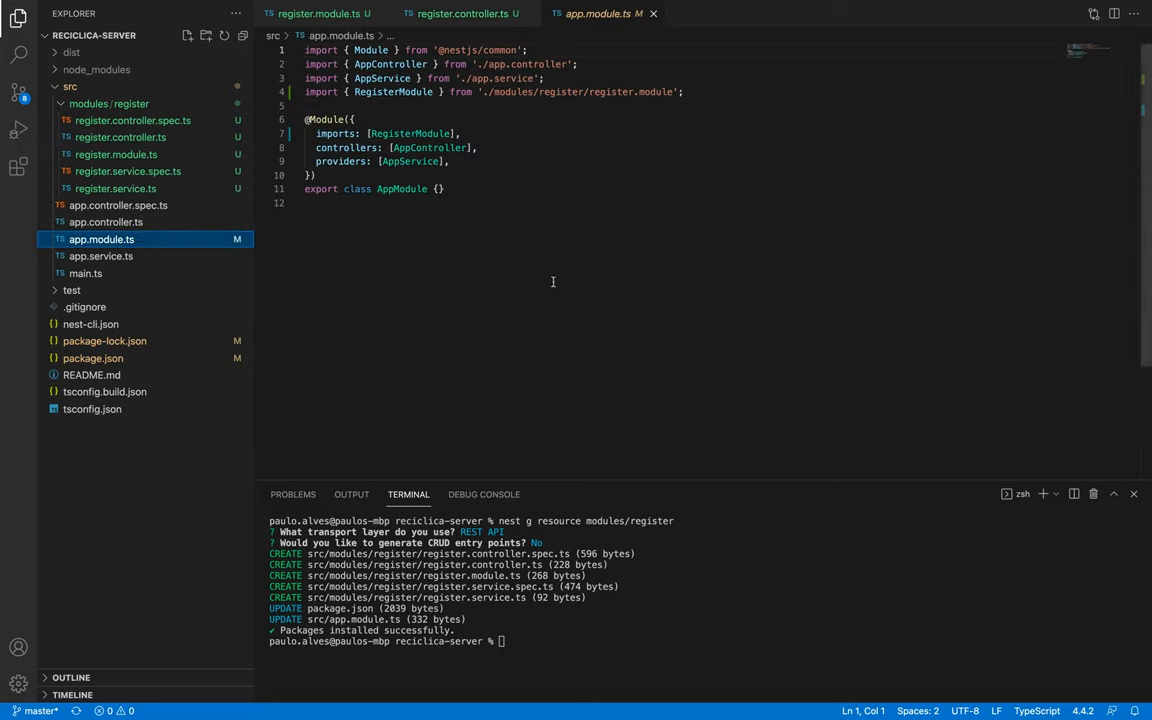
pyautogui.moveTo(556, 284)
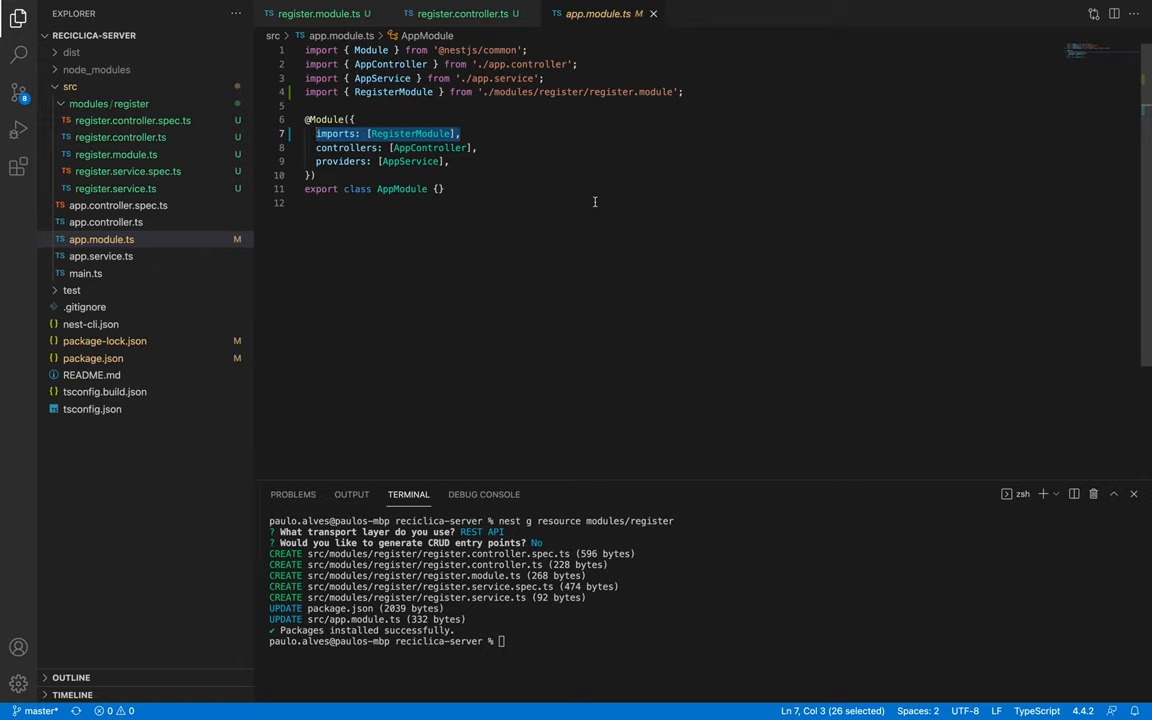
pyautogui.click(464, 12)
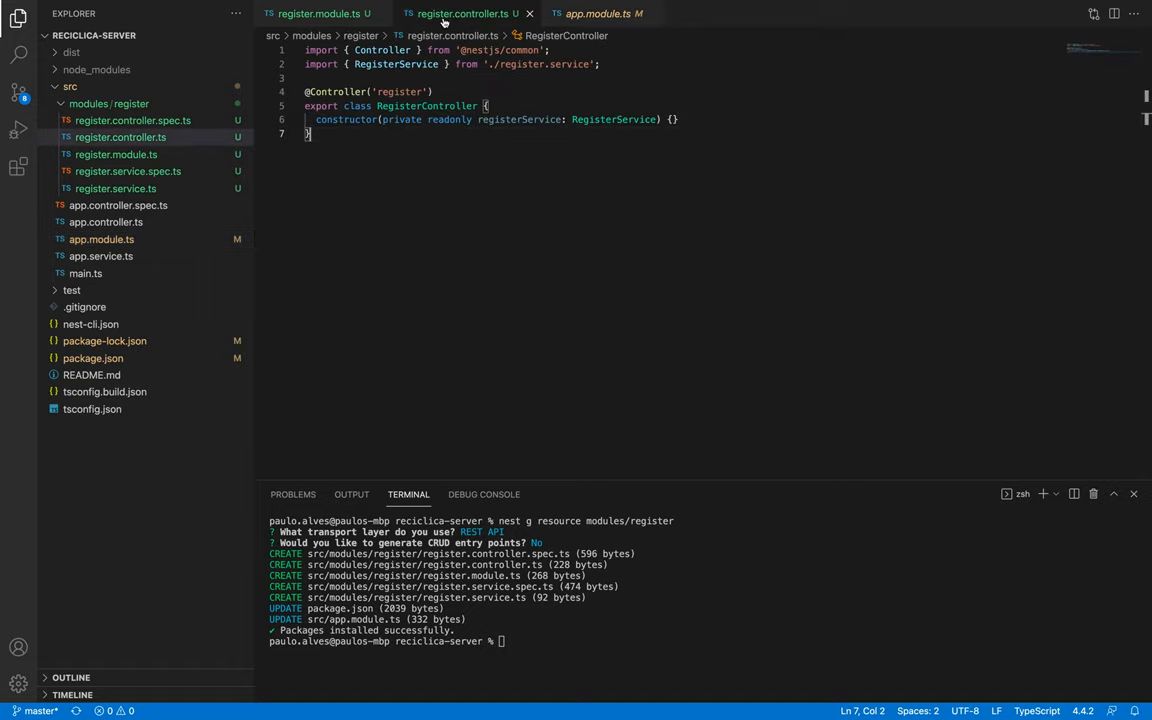
# Add an empty register() { } method below the RegisterController constructor.
pyautogui.click(676, 120)
pyautogui.write('register(')
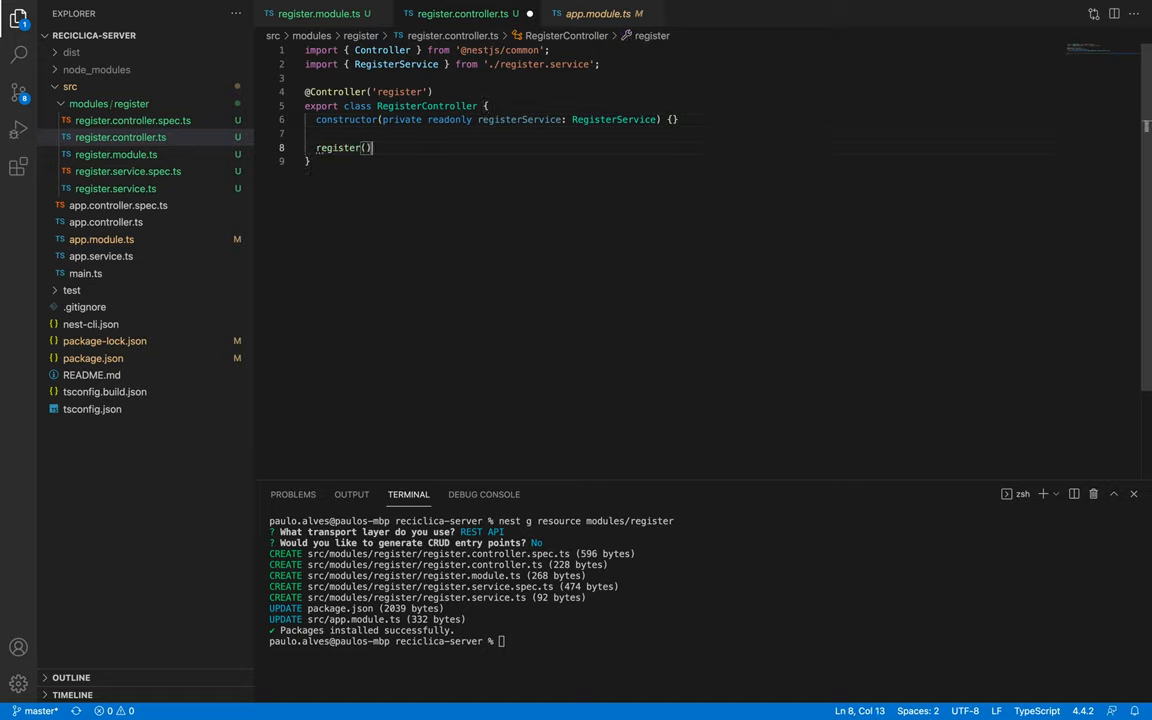
pyautogui.write('{')
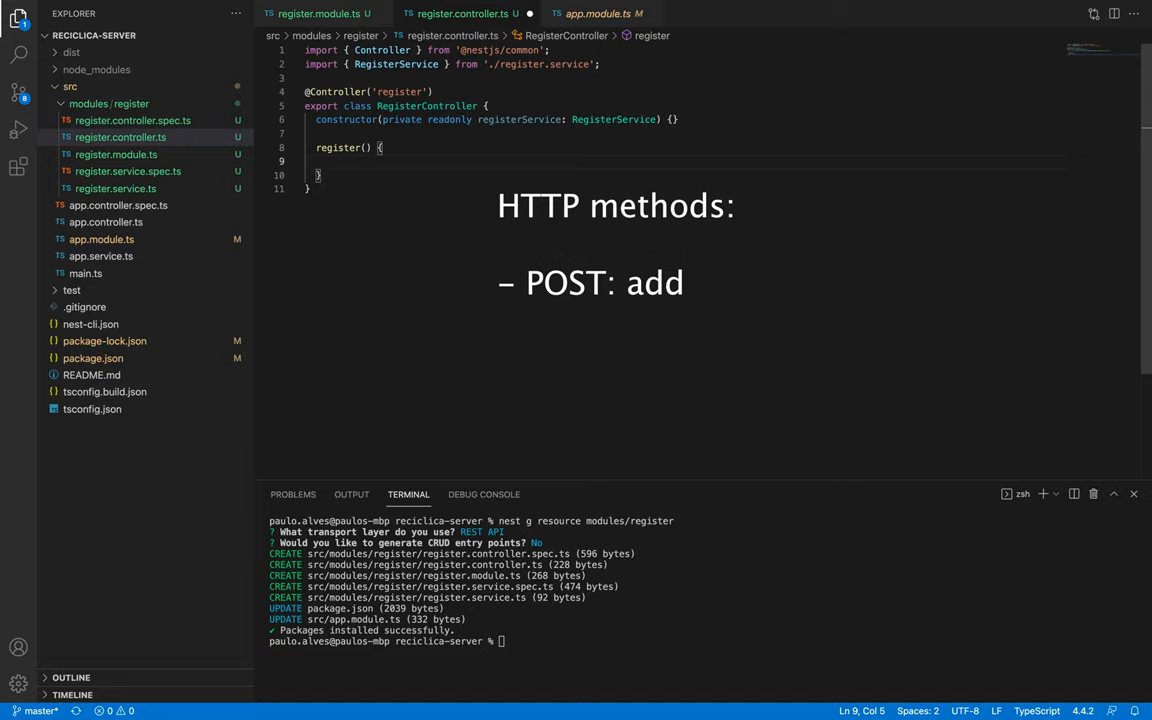
pyautogui.write('@')
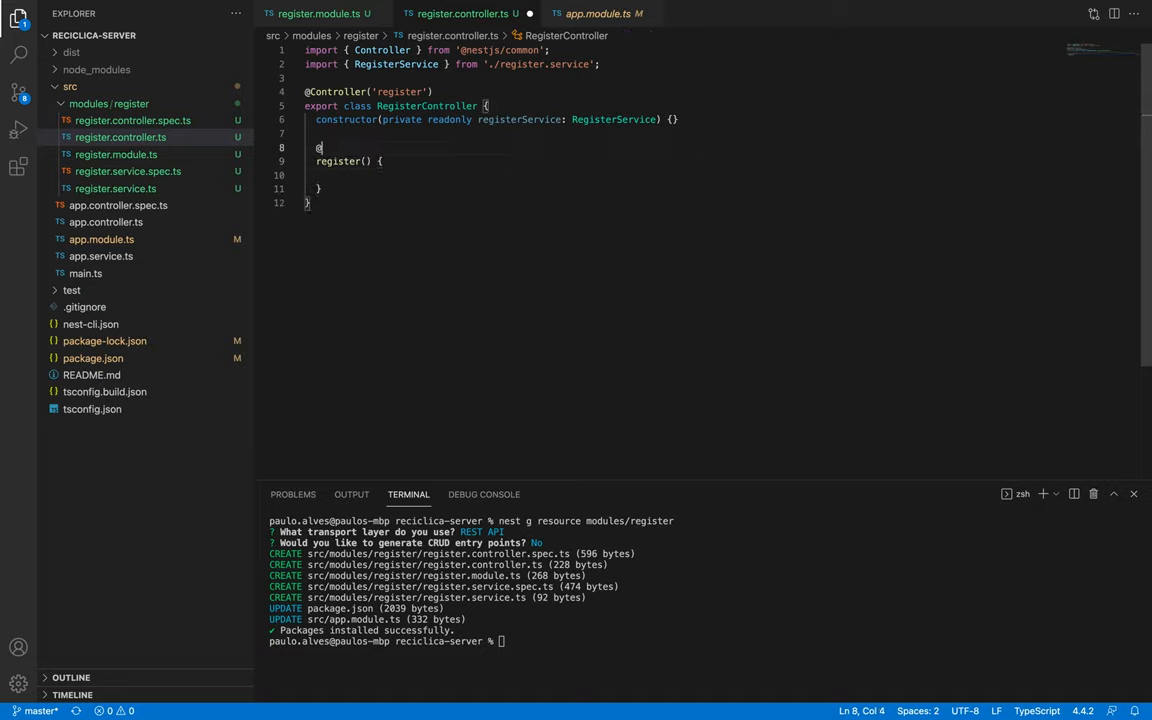
pyautogui.write('@Post(')
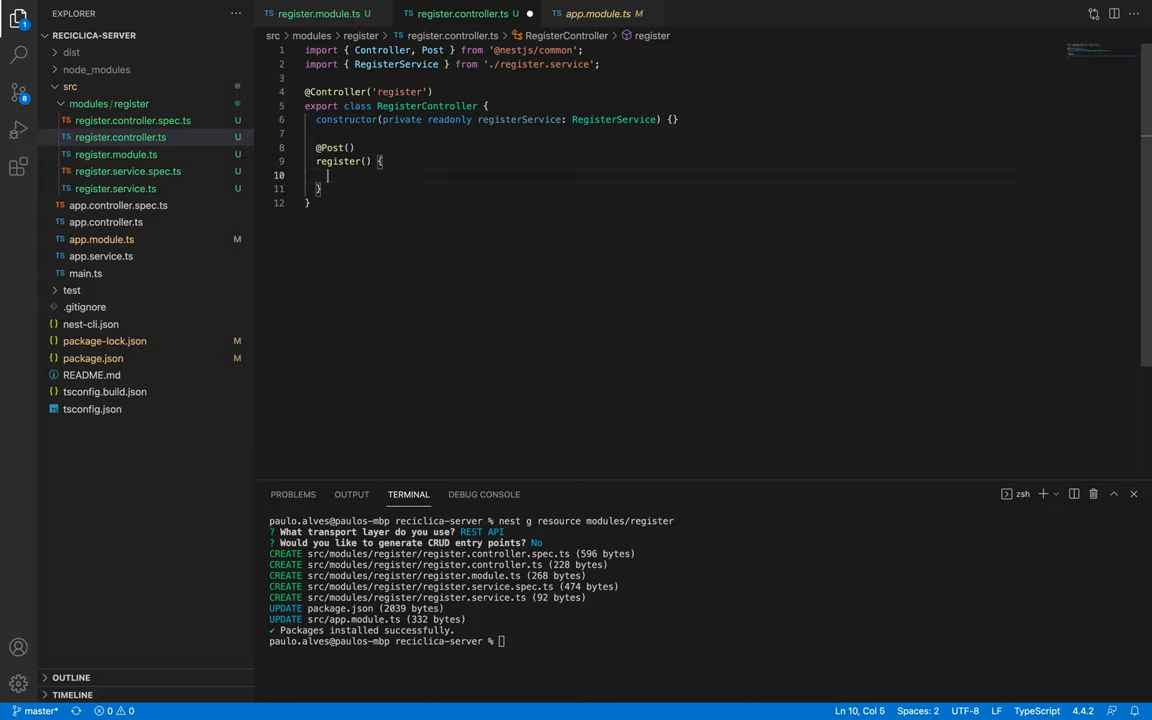
pyautogui.write('return "us"')
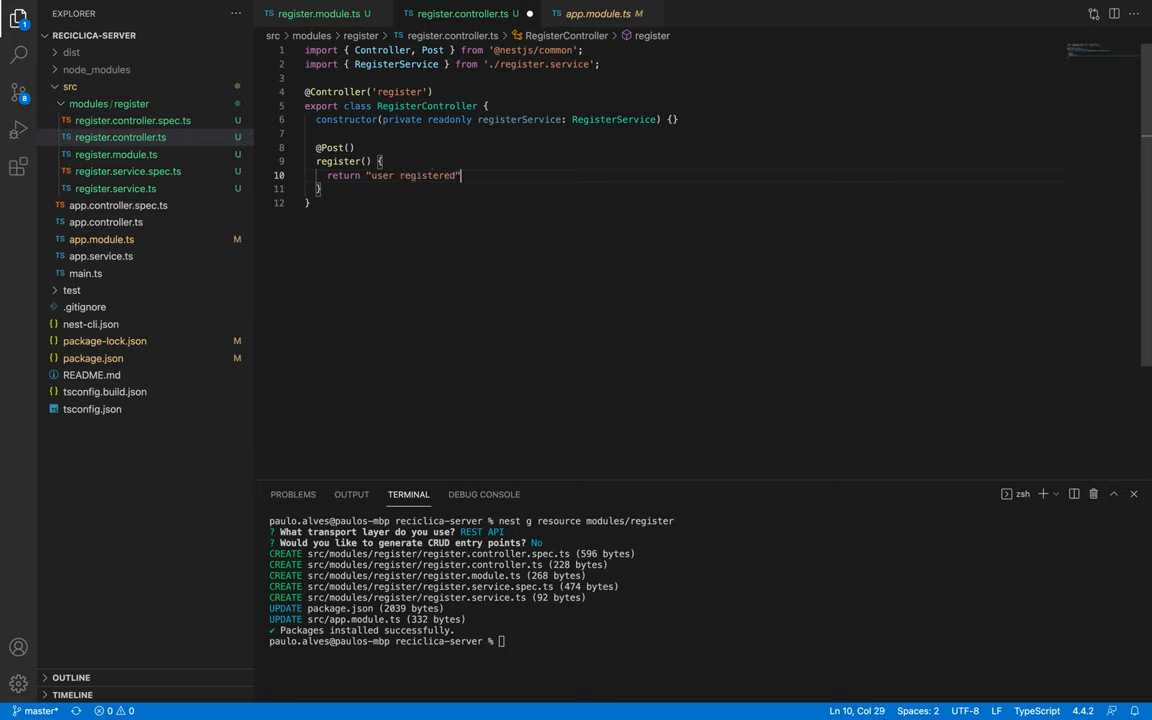
pyautogui.write(';')
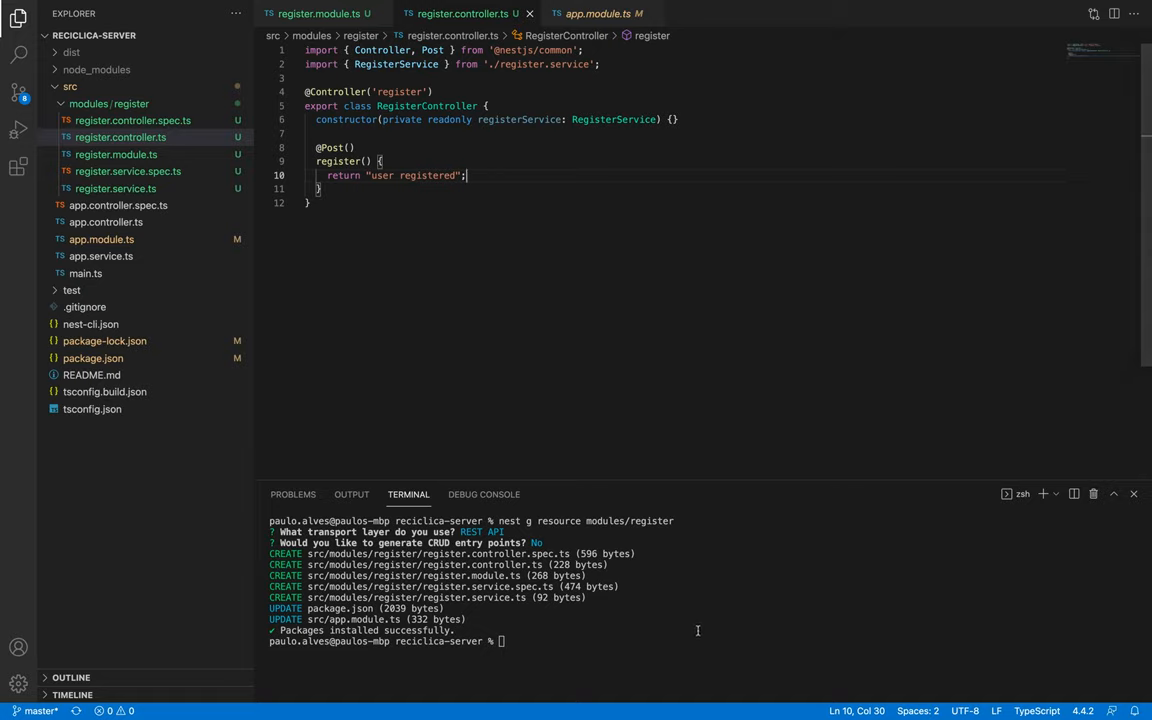
pyautogui.write('npm run')
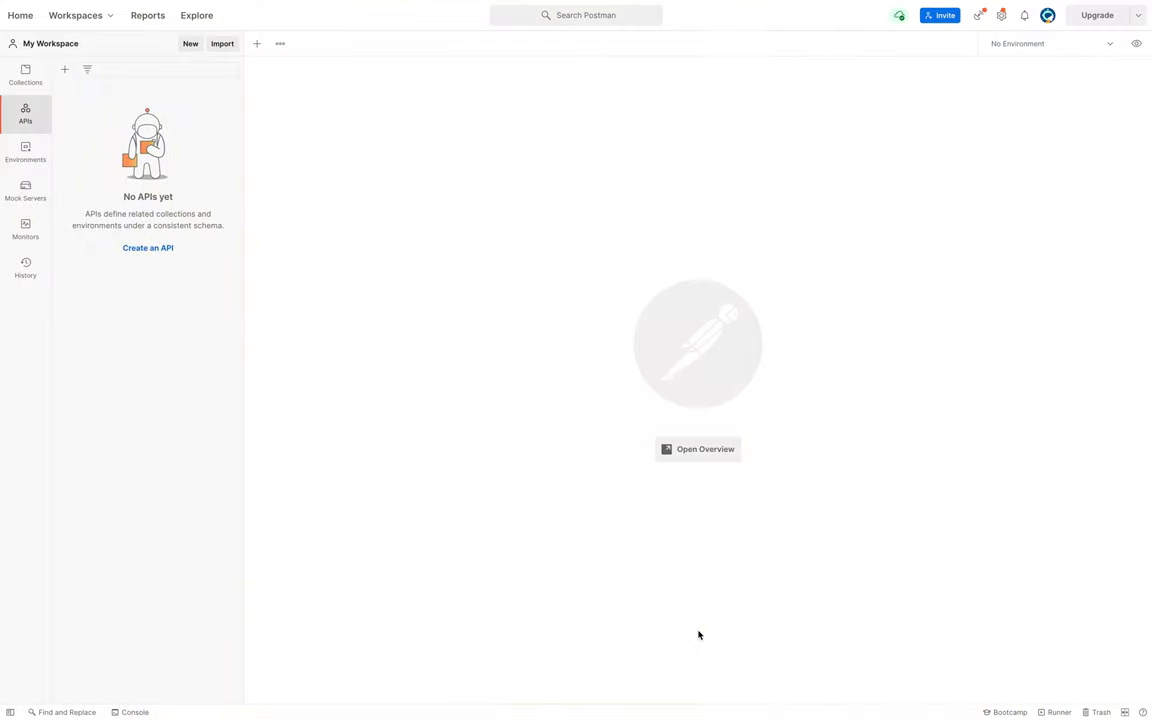
# Send a new GET request to localhost:3000/register, receiving 404 Cannot GET /register.
pyautogui.click(256, 44)
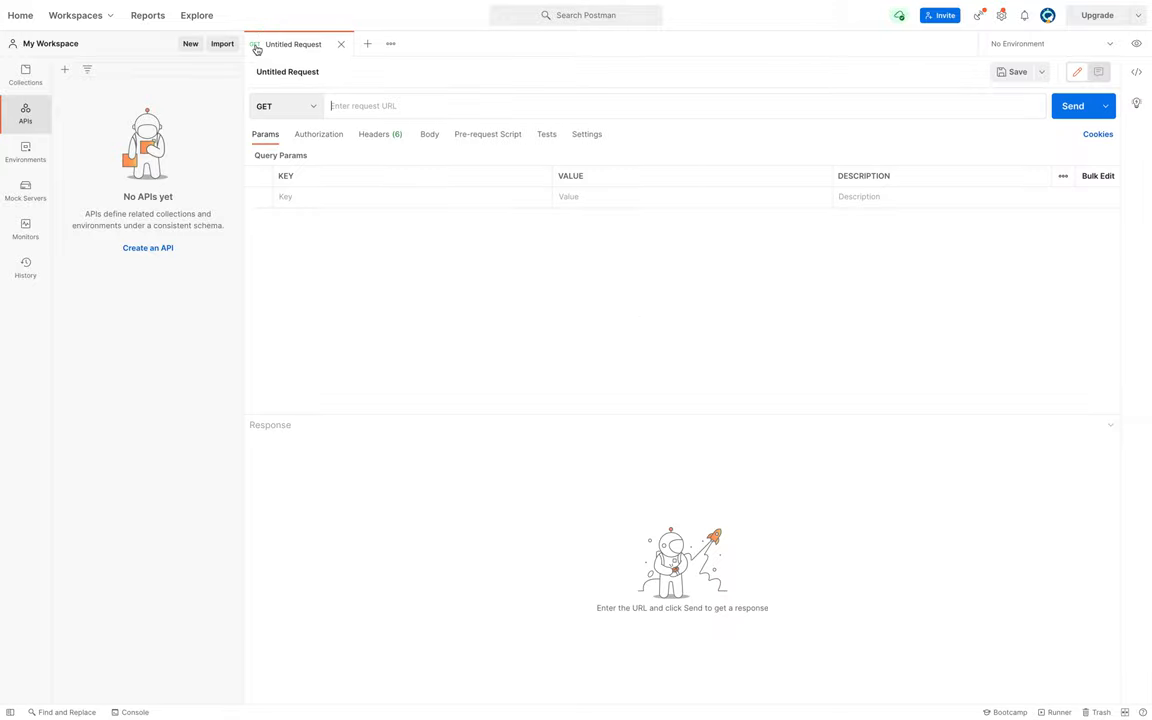
pyautogui.write('loc')
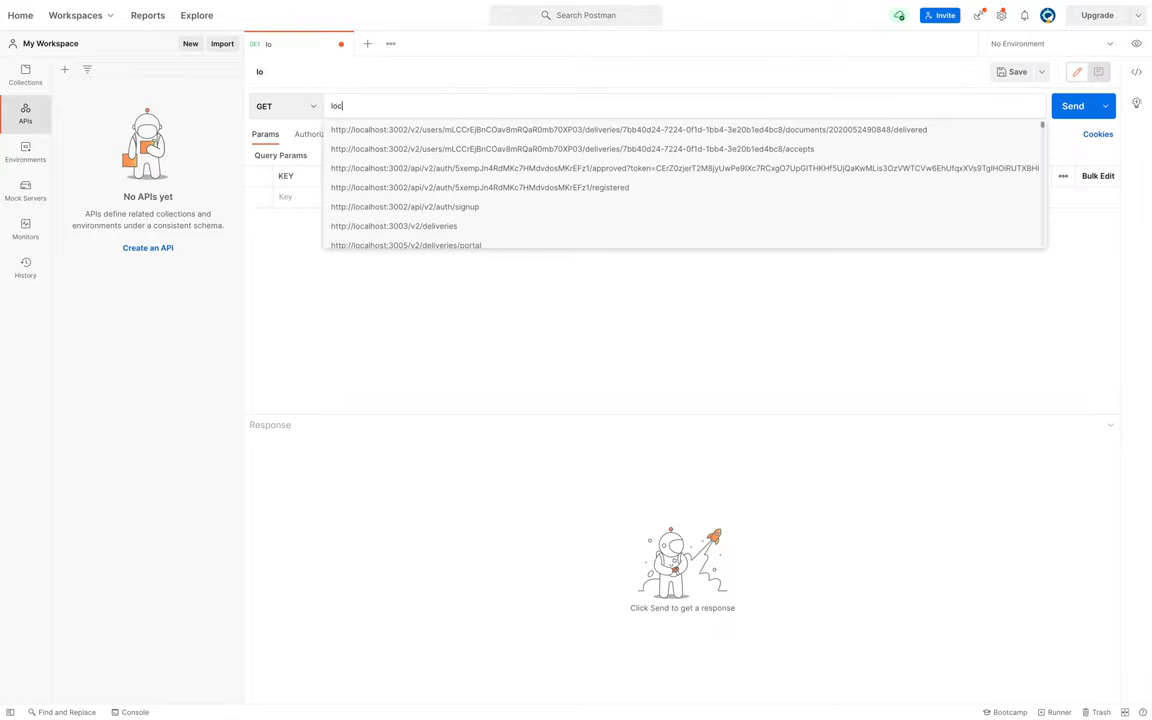
pyautogui.write('localhost:39')
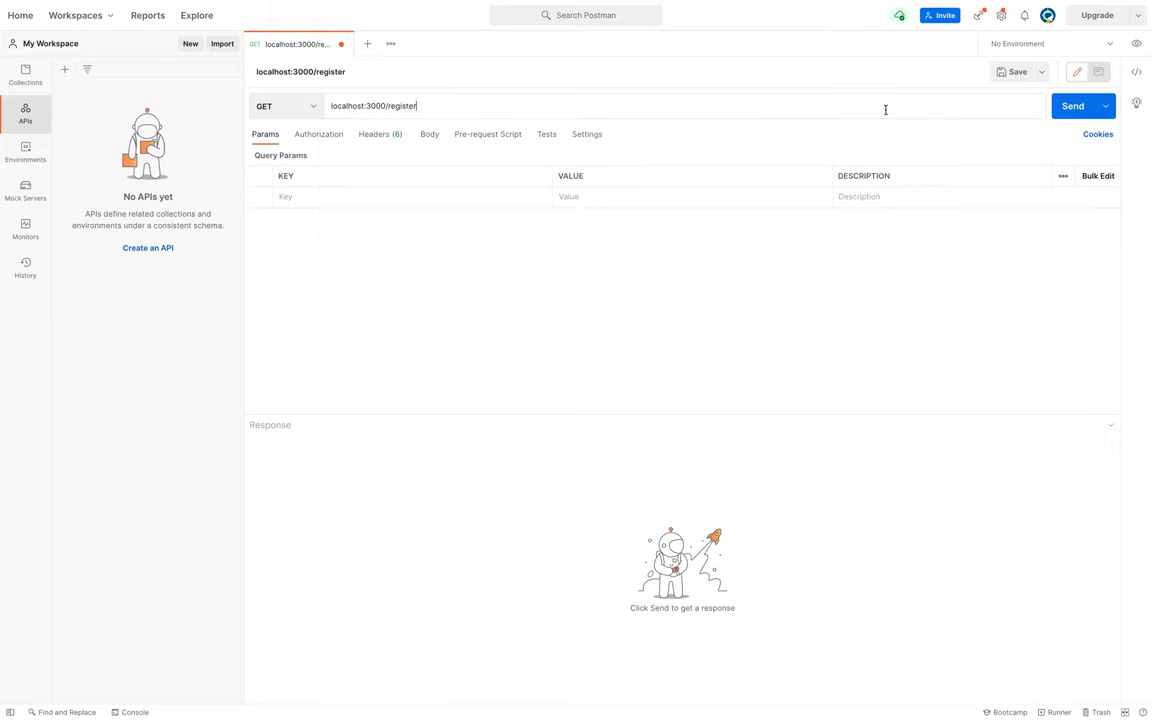
pyautogui.click(1072, 106)
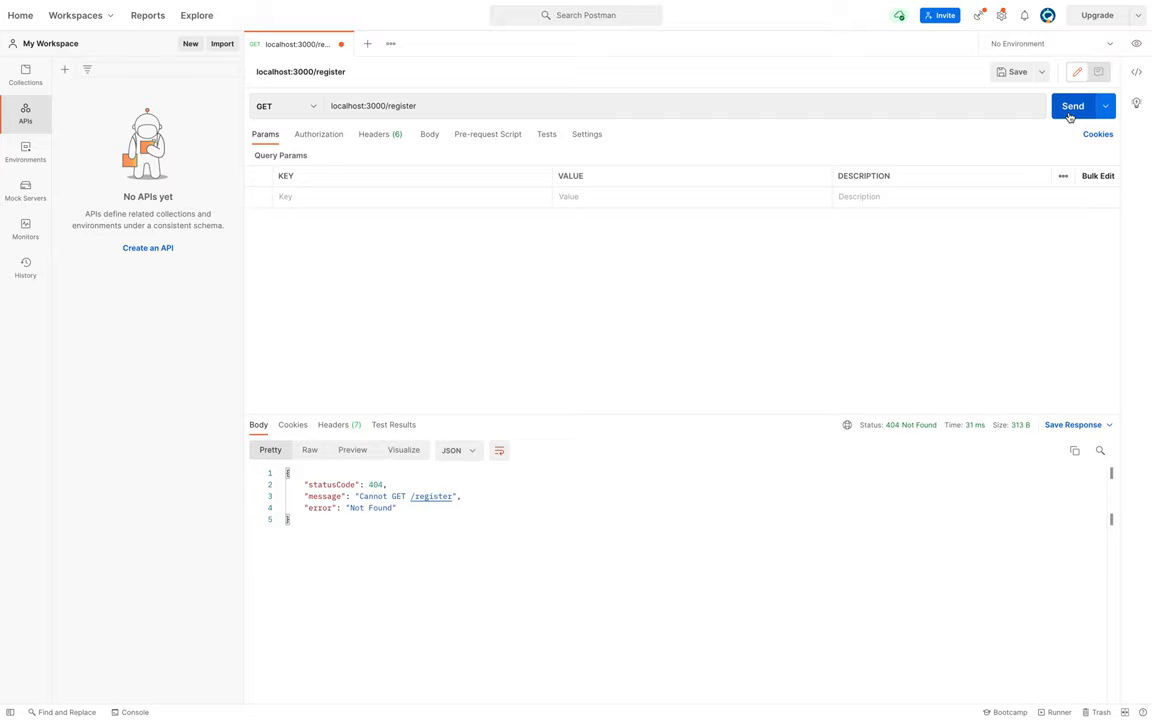
pyautogui.moveTo(800, 352)
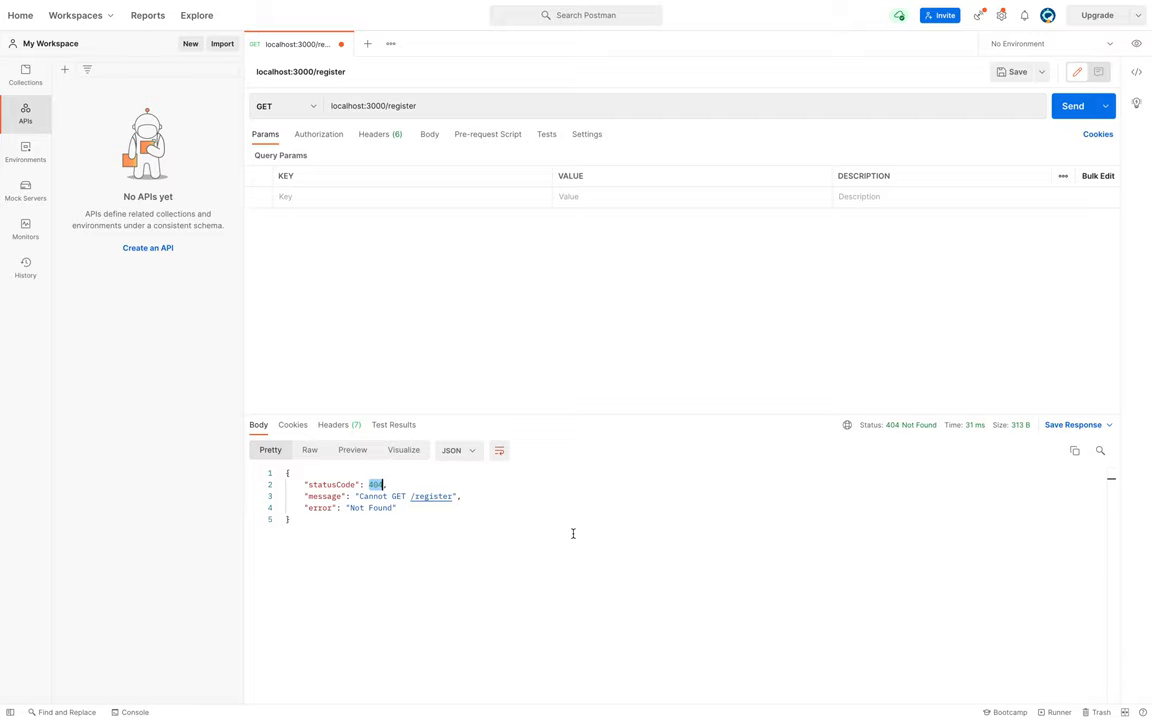
pyautogui.moveTo(256, 340)
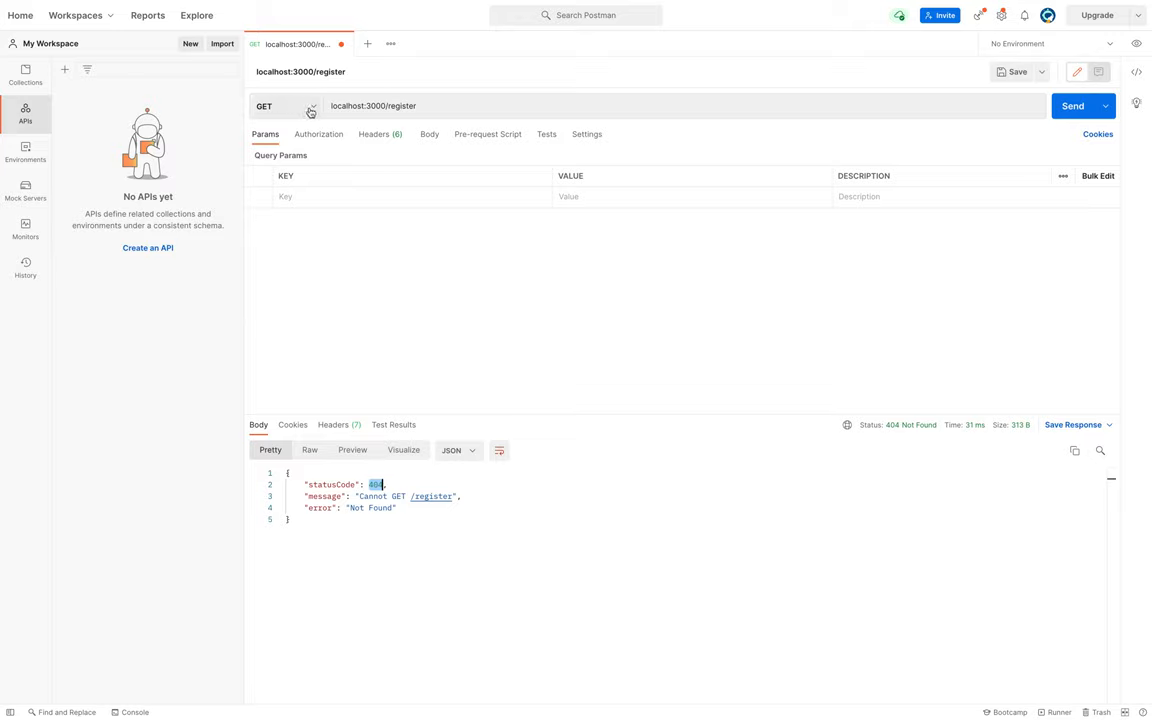
# Resend localhost:3000/register as POST, getting 201 Created with "user registered".
pyautogui.click(264, 106)
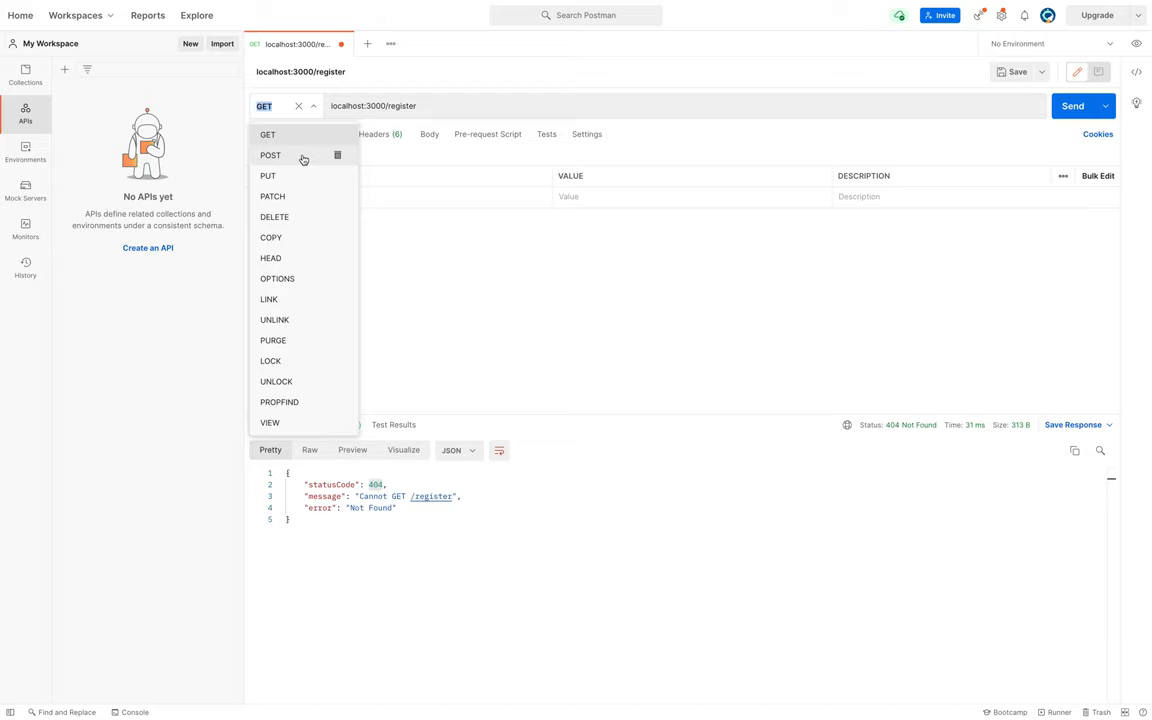
pyautogui.click(270, 156)
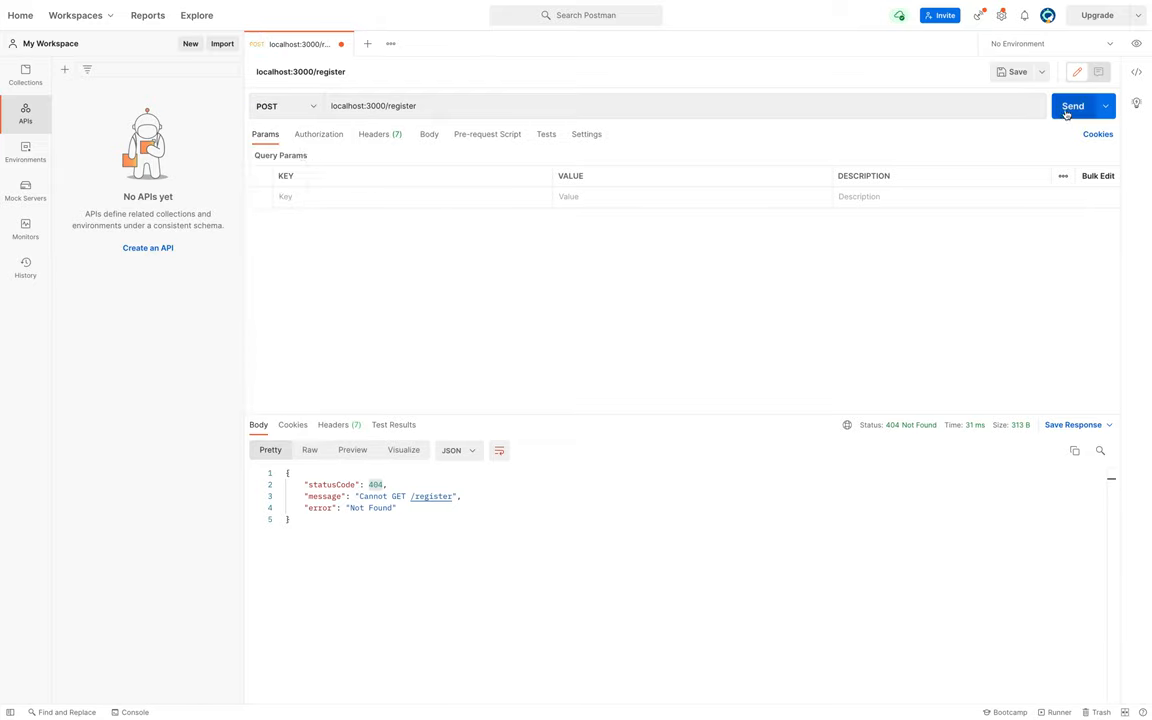
pyautogui.click(1072, 106)
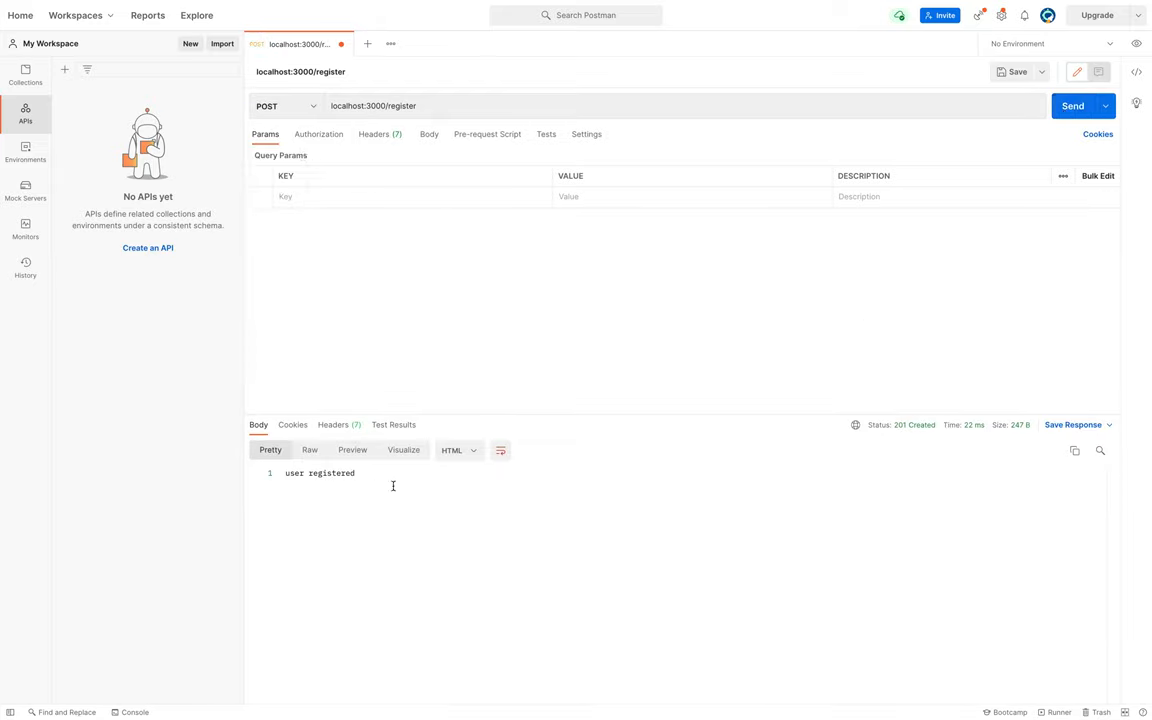
pyautogui.doubleClick(320, 472)
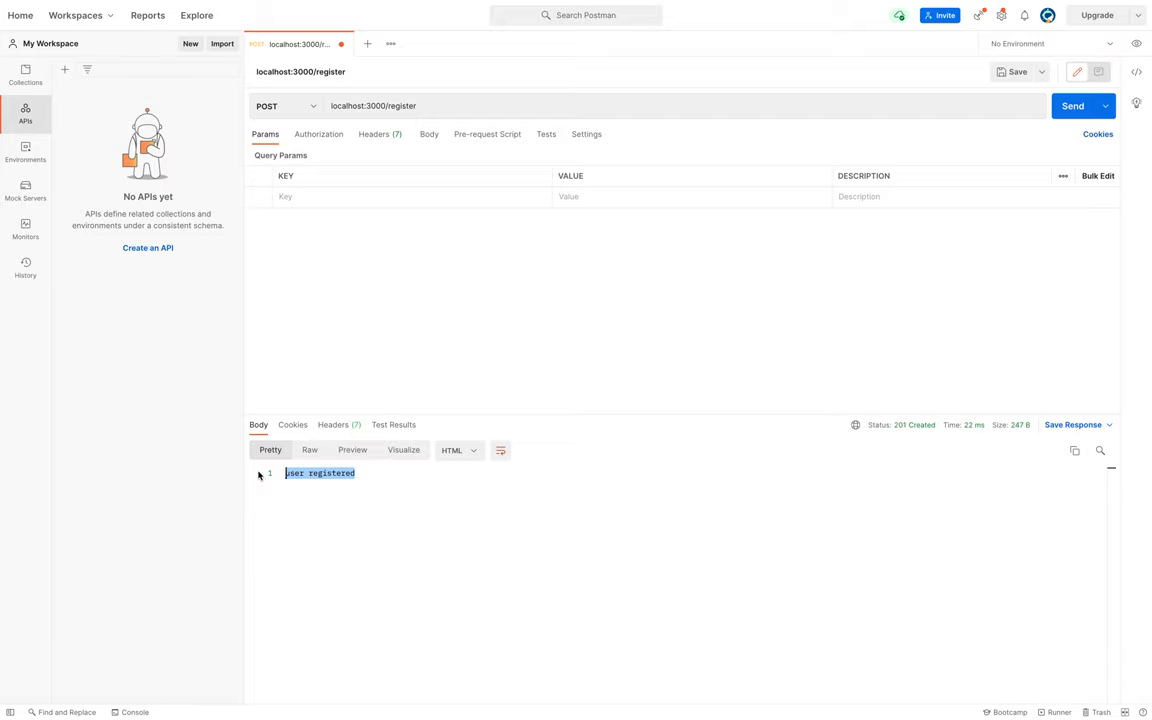